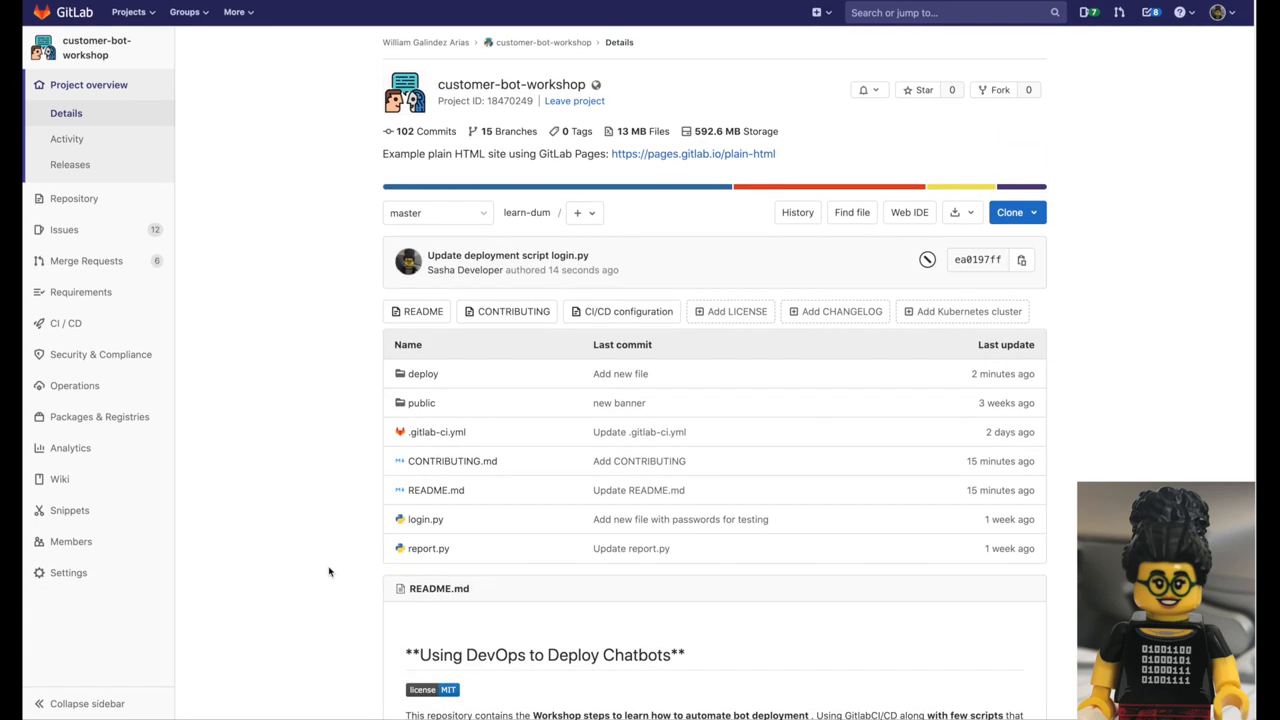
pyautogui.moveTo(424, 374)
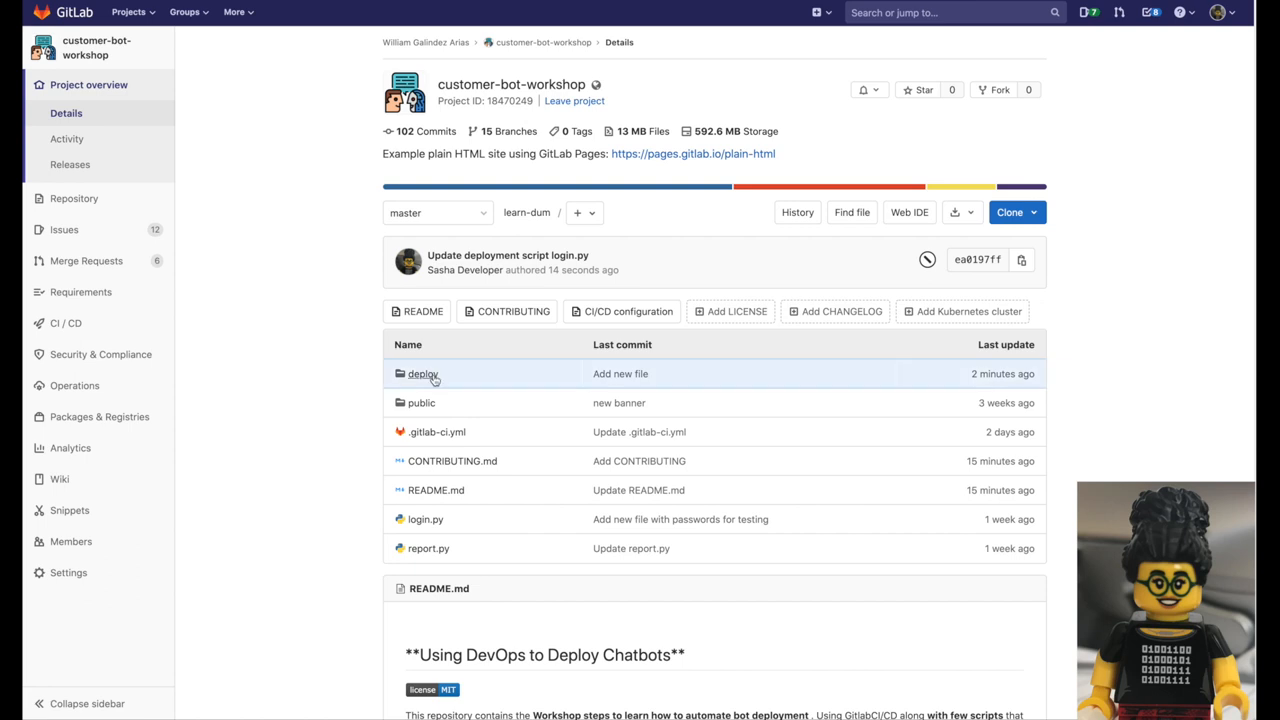
# - Leave the customer-bot-workshop overview to reach the list of your projects
pyautogui.click(424, 374)
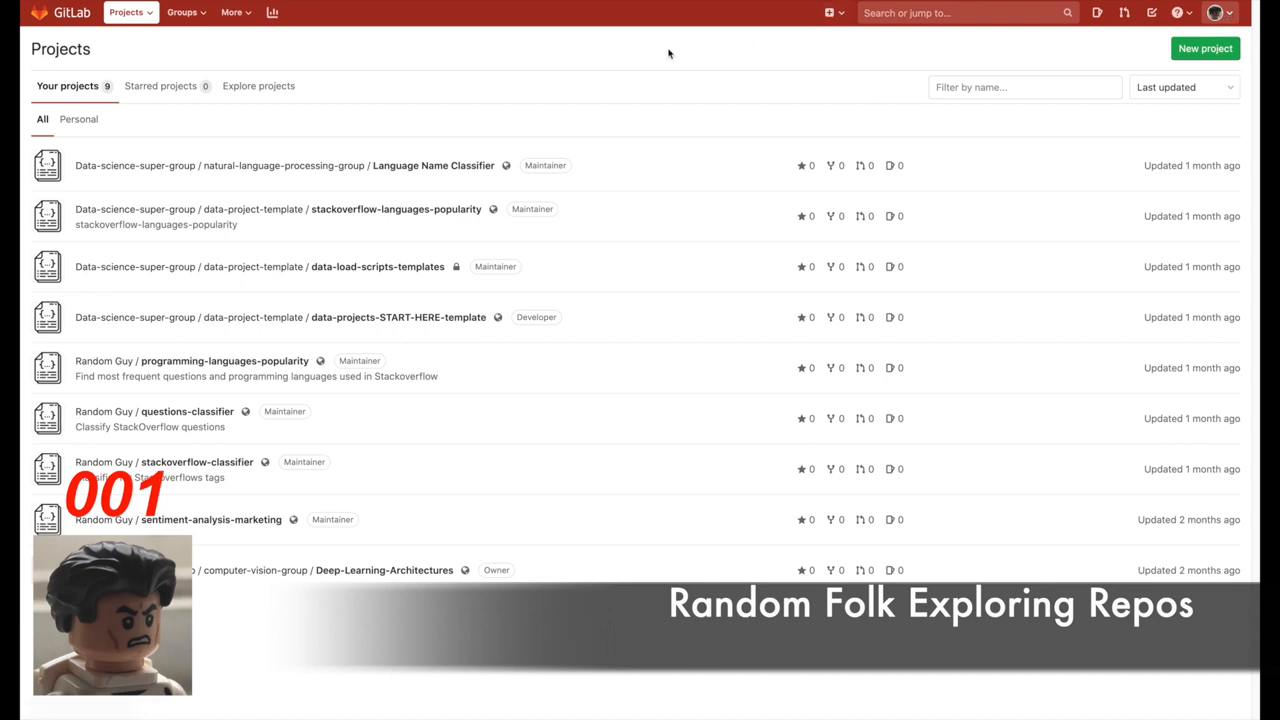
# - From Explore projects, reach customer-bot-workshop's deploy folder and view staging-deployment-template.py
pyautogui.click(256, 84)
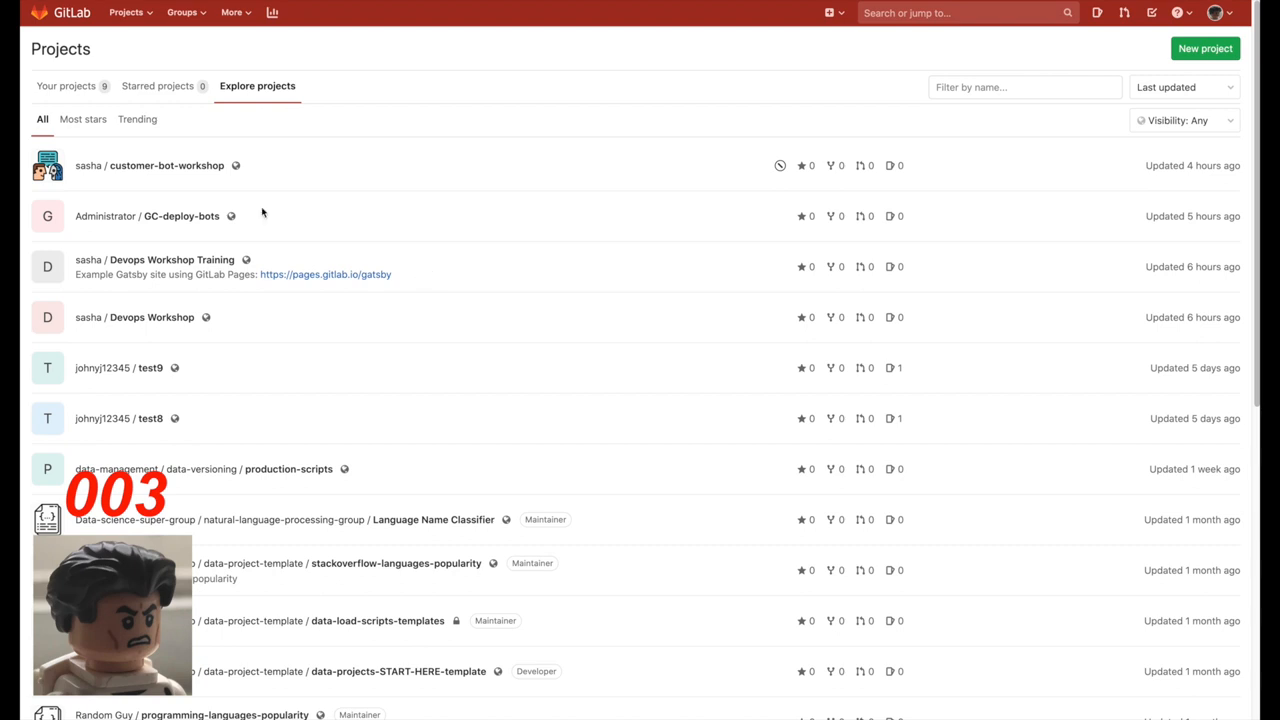
pyautogui.click(166, 164)
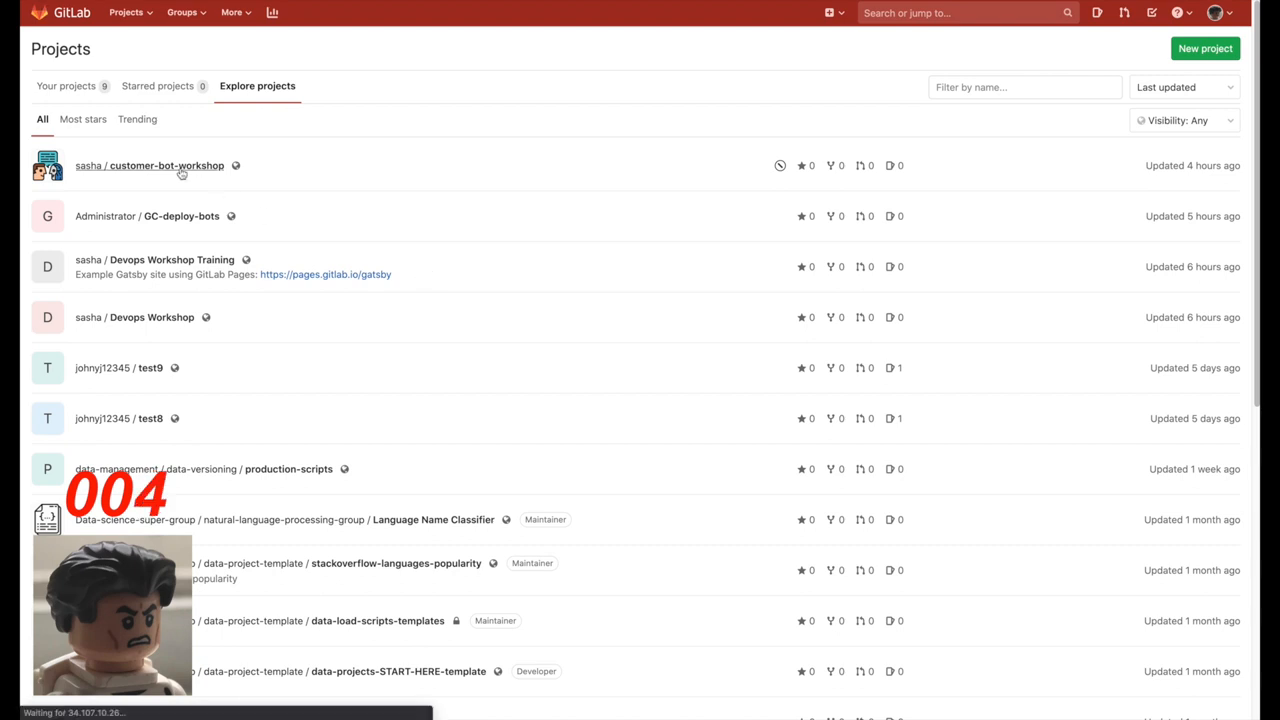
pyautogui.click(148, 164)
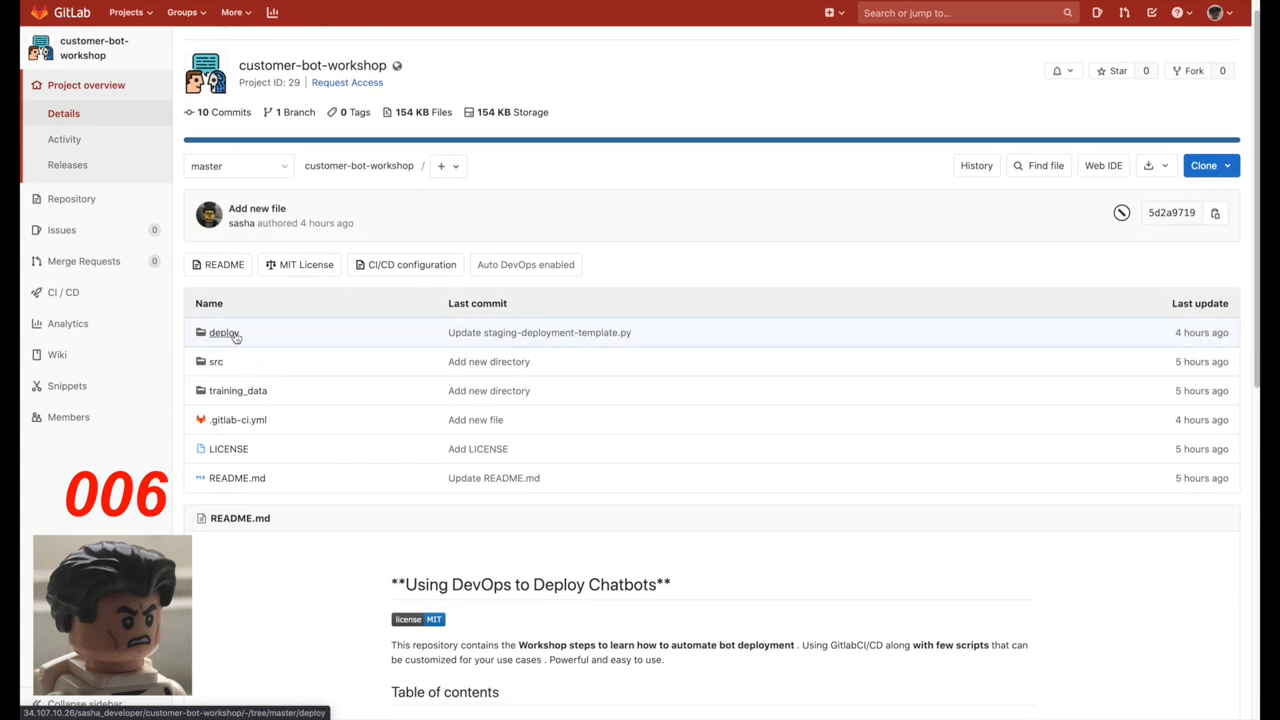
pyautogui.click(224, 332)
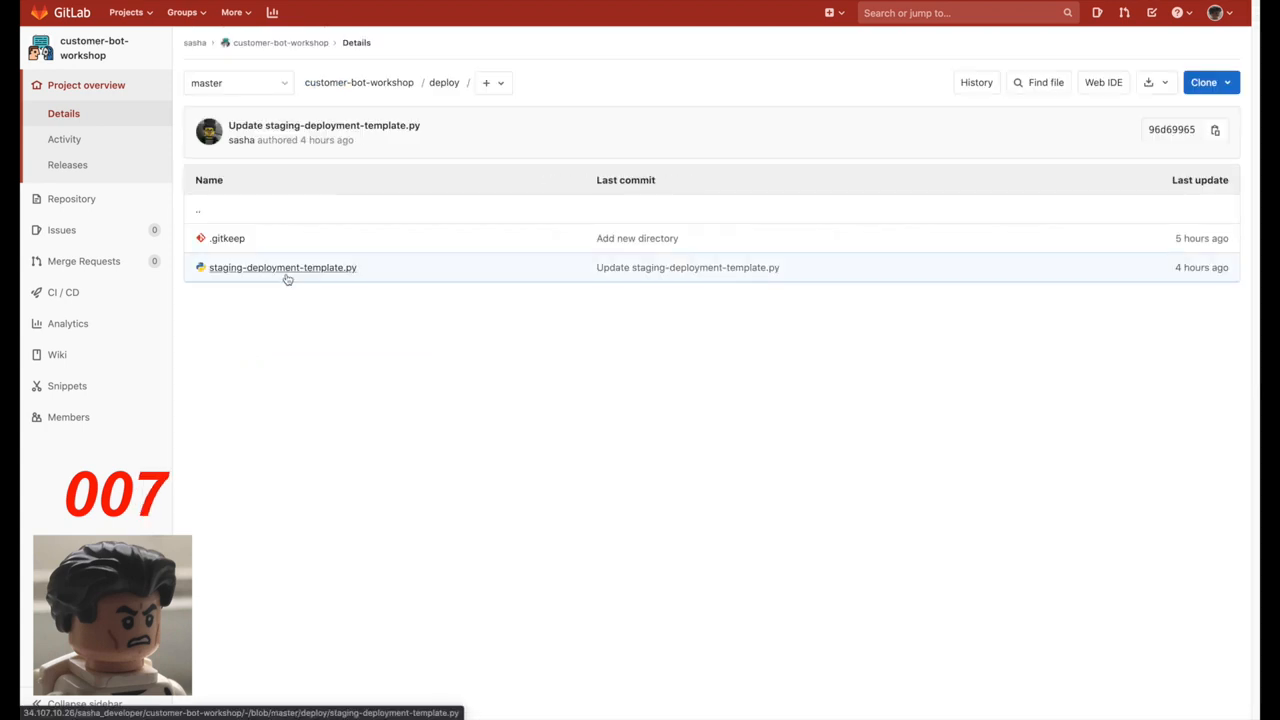
pyautogui.click(282, 268)
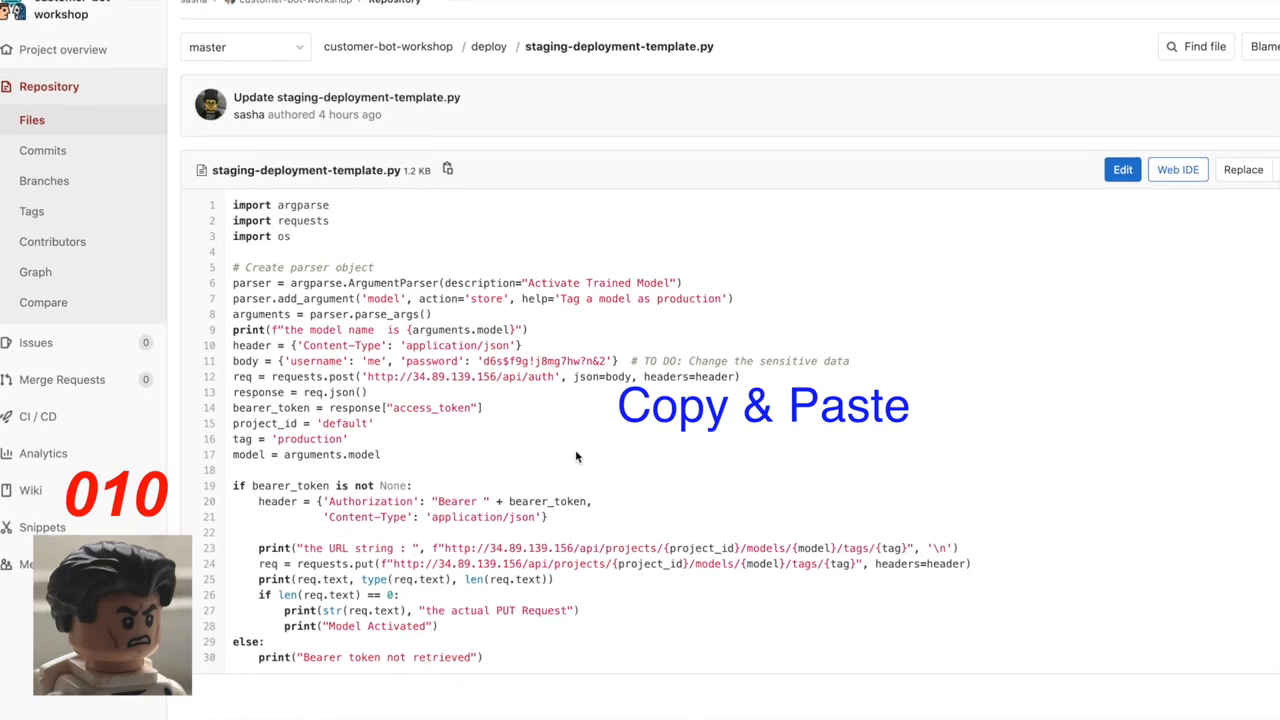
# - Bring up the pipeline schedules page listing the one existing schedule on master
pyautogui.scroll(-3)
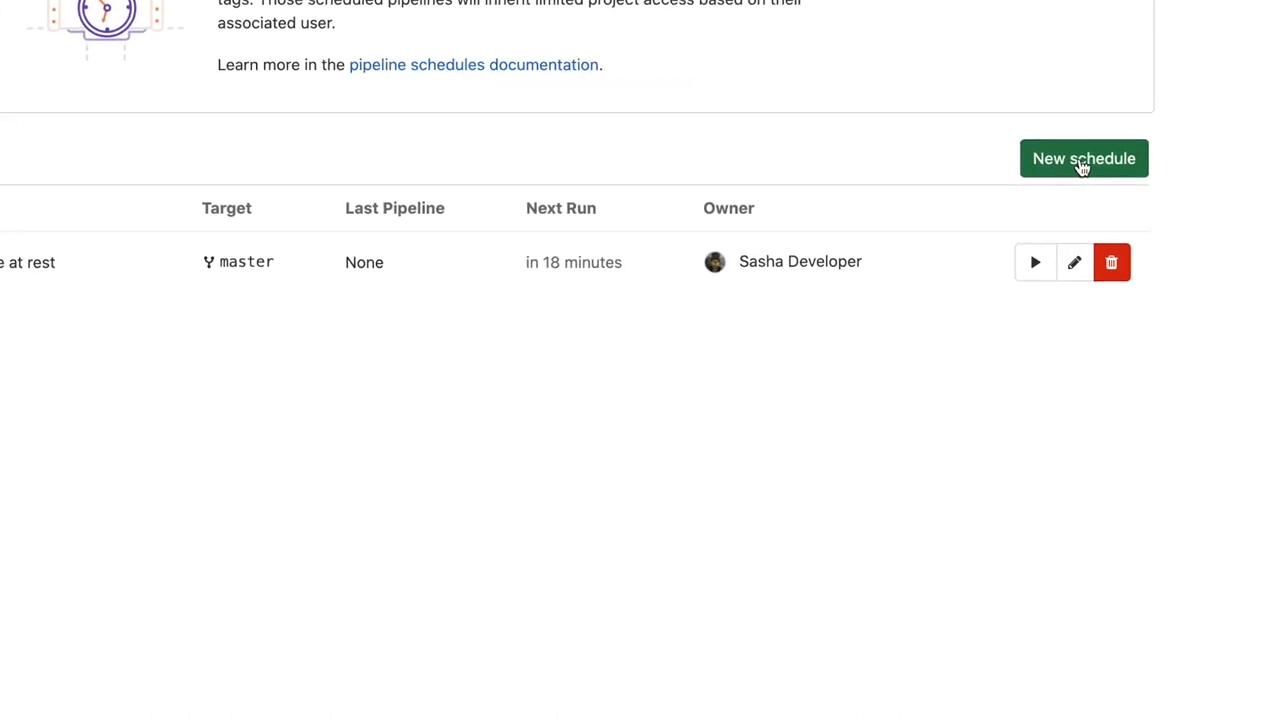
# - Create the Development Commits schedule with custom interval 0 0 * * * on the Development branch
pyautogui.click(1084, 158)
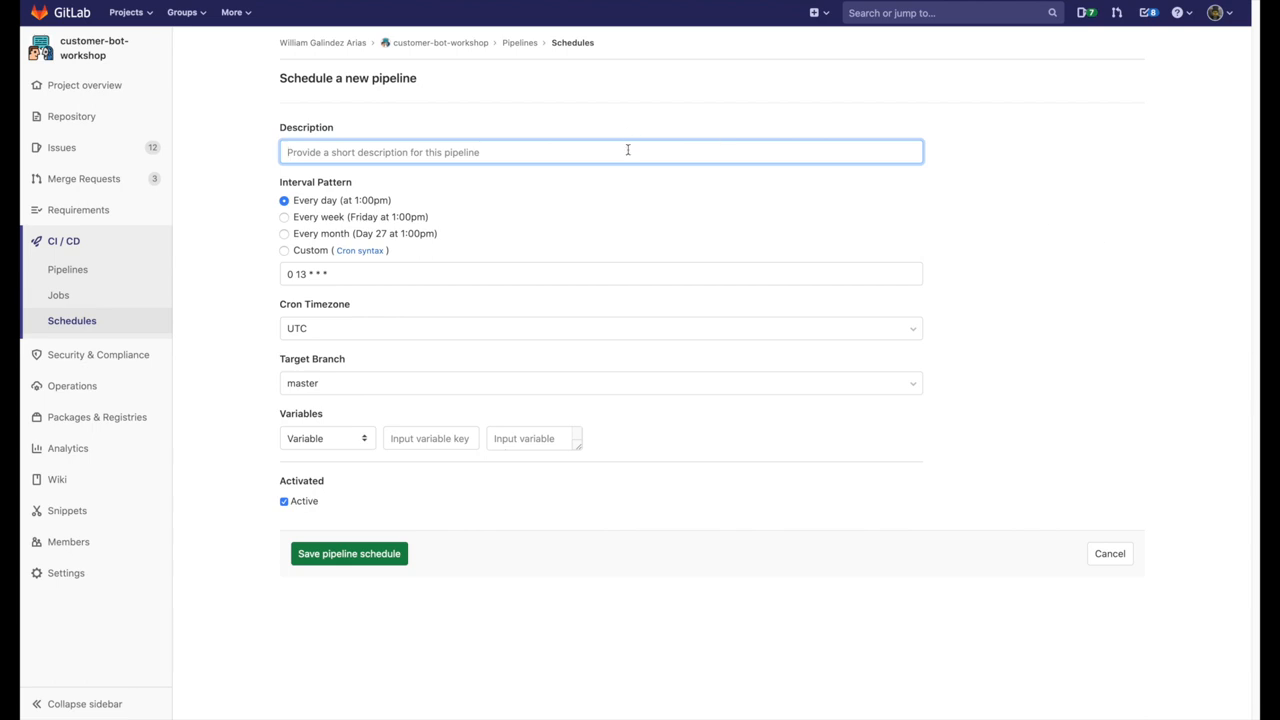
pyautogui.write('Development Commits')
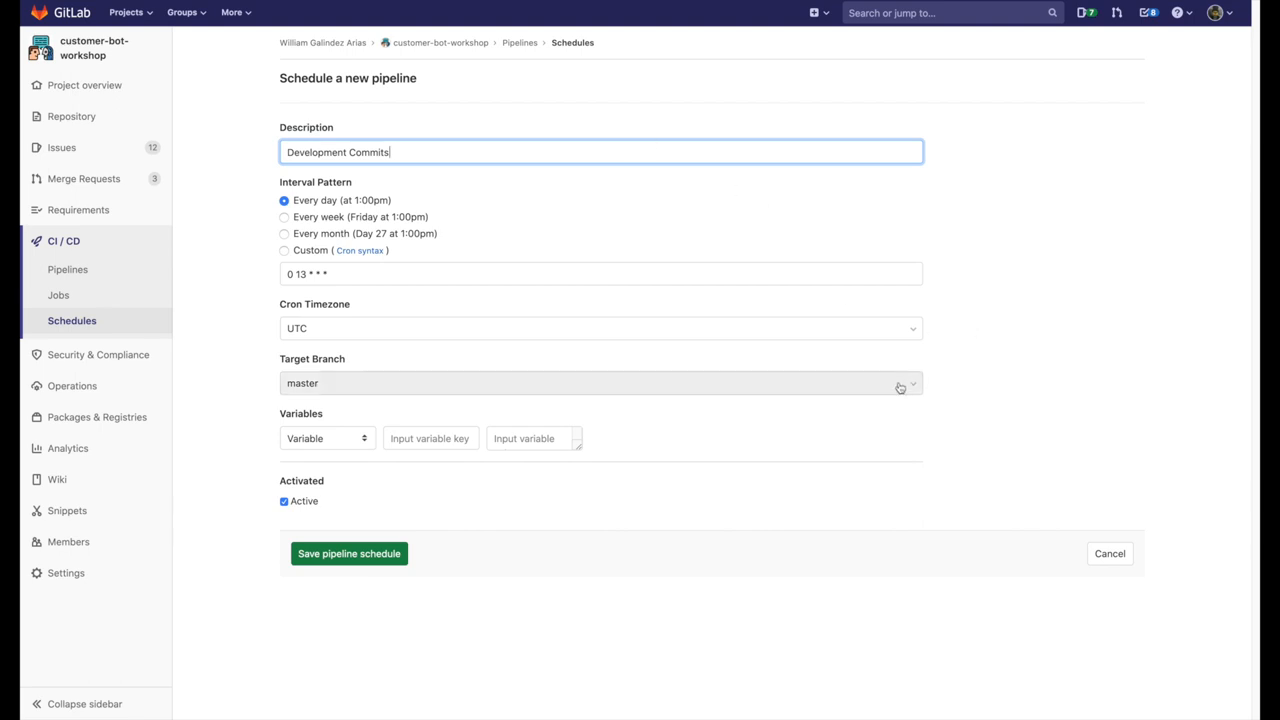
pyautogui.click(600, 382)
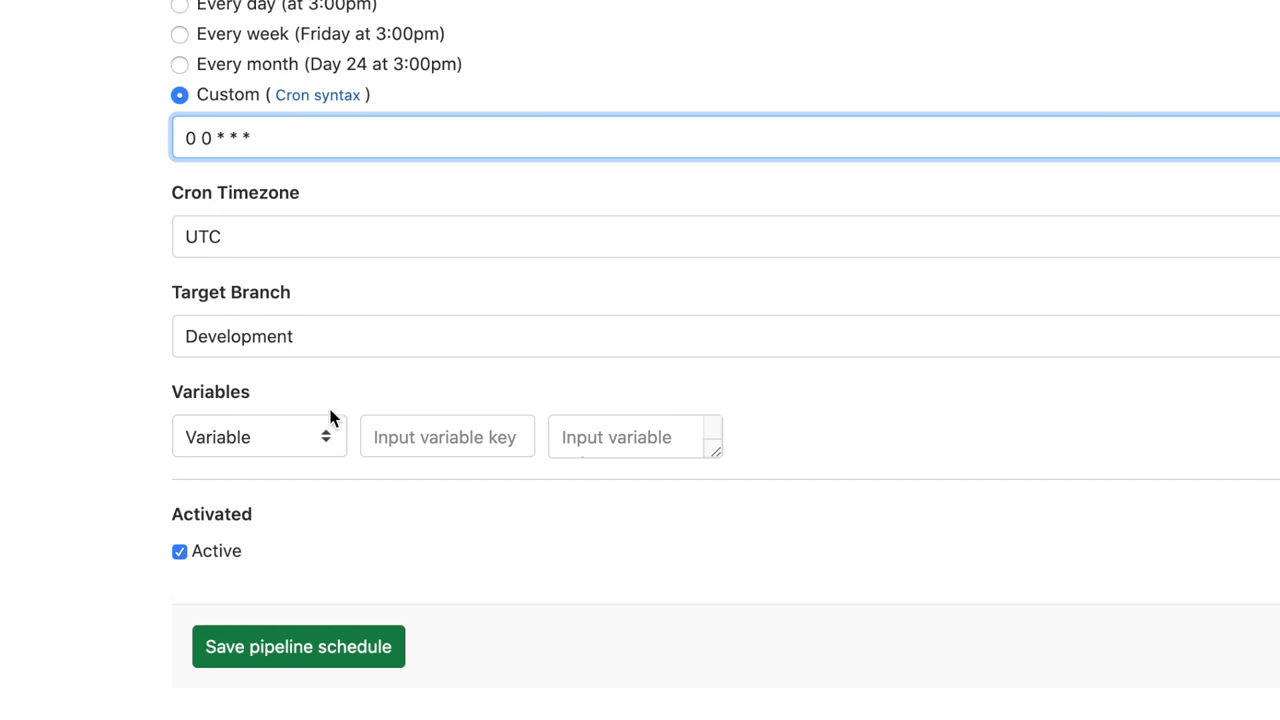
pyautogui.click(298, 646)
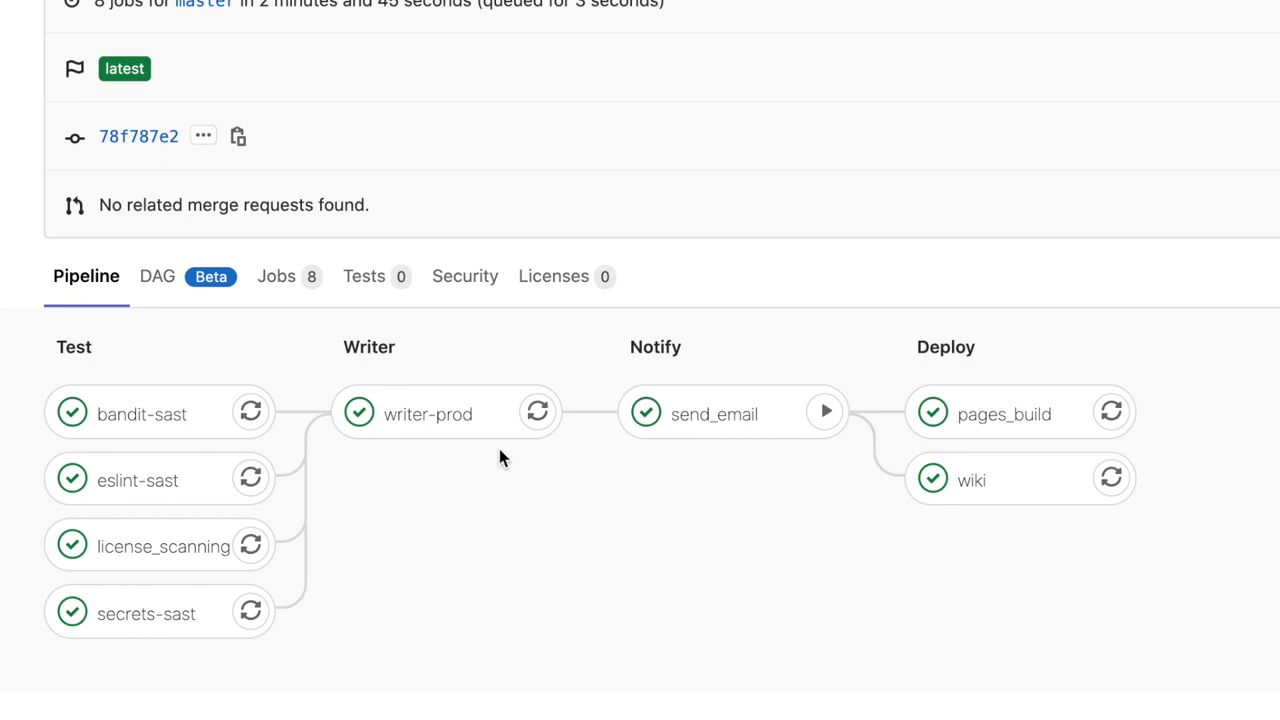
pyautogui.moveTo(714, 412)
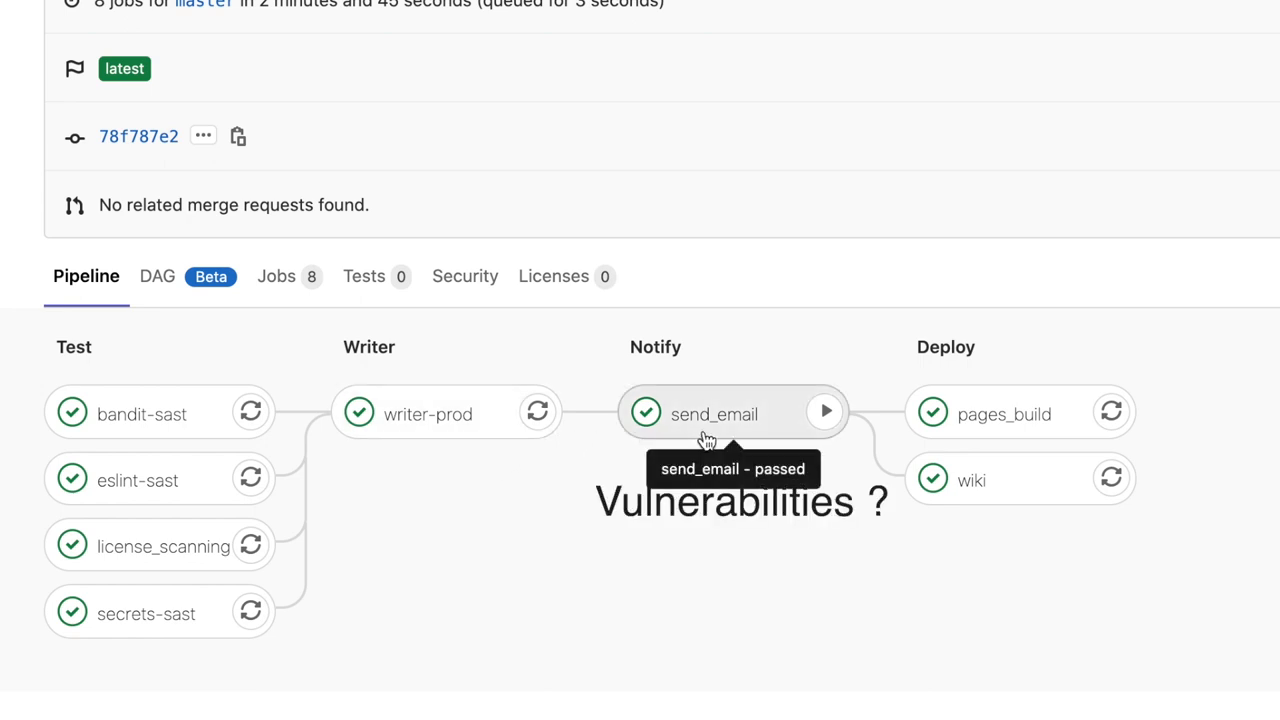
pyautogui.moveTo(984, 500)
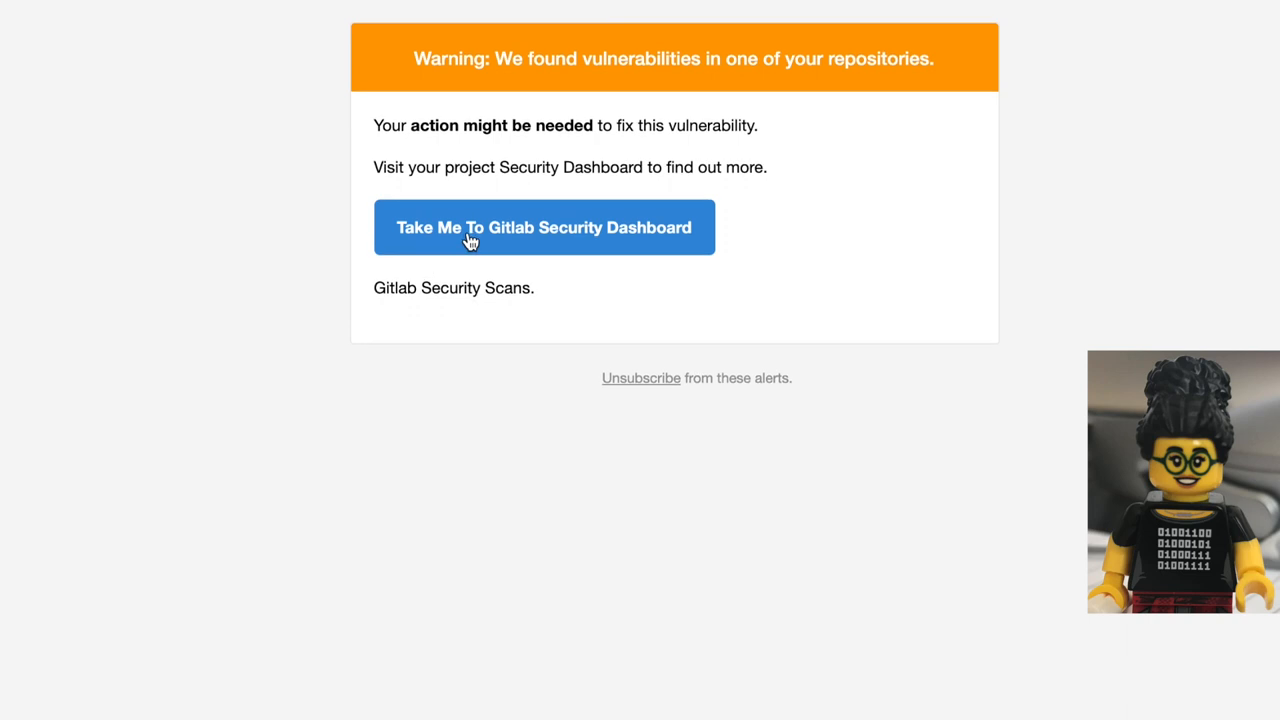
# - Follow the email link to the security dashboard listing 13 low-severity vulnerabilities
pyautogui.click(544, 228)
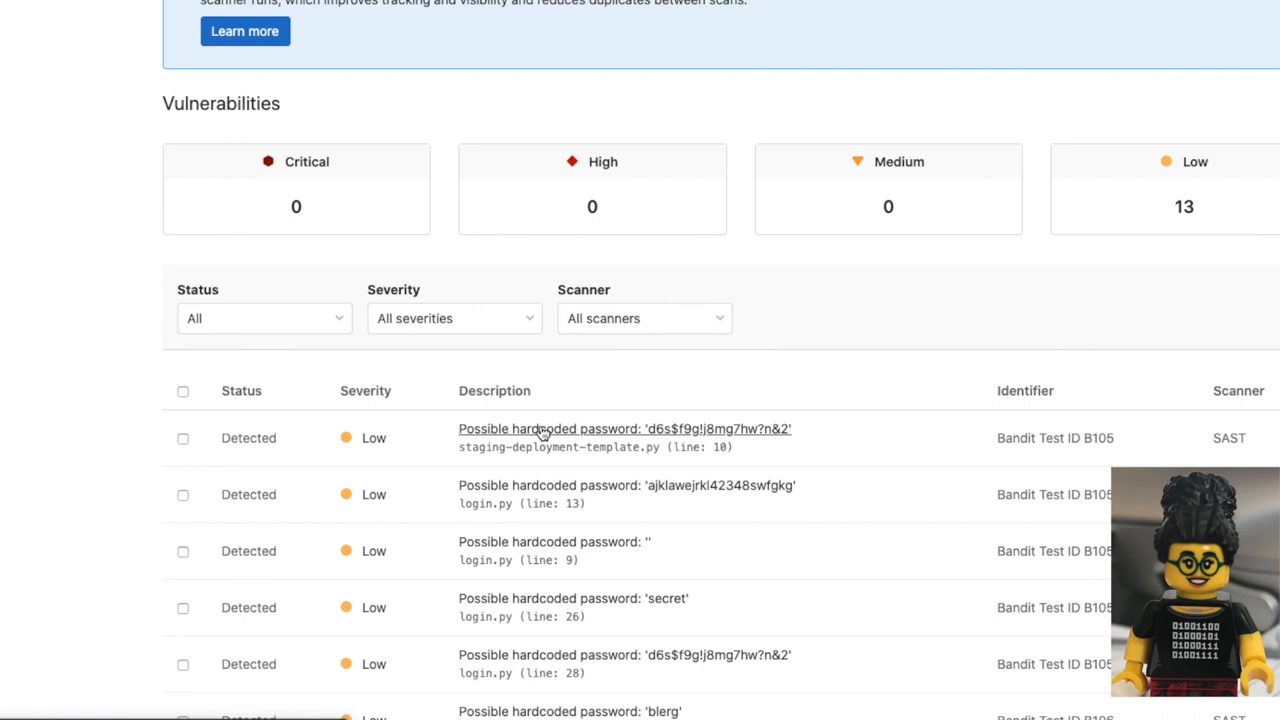
# - View the Bandit hardcoded password finding and its source at line 10 of staging-deployment-template.py
pyautogui.click(624, 428)
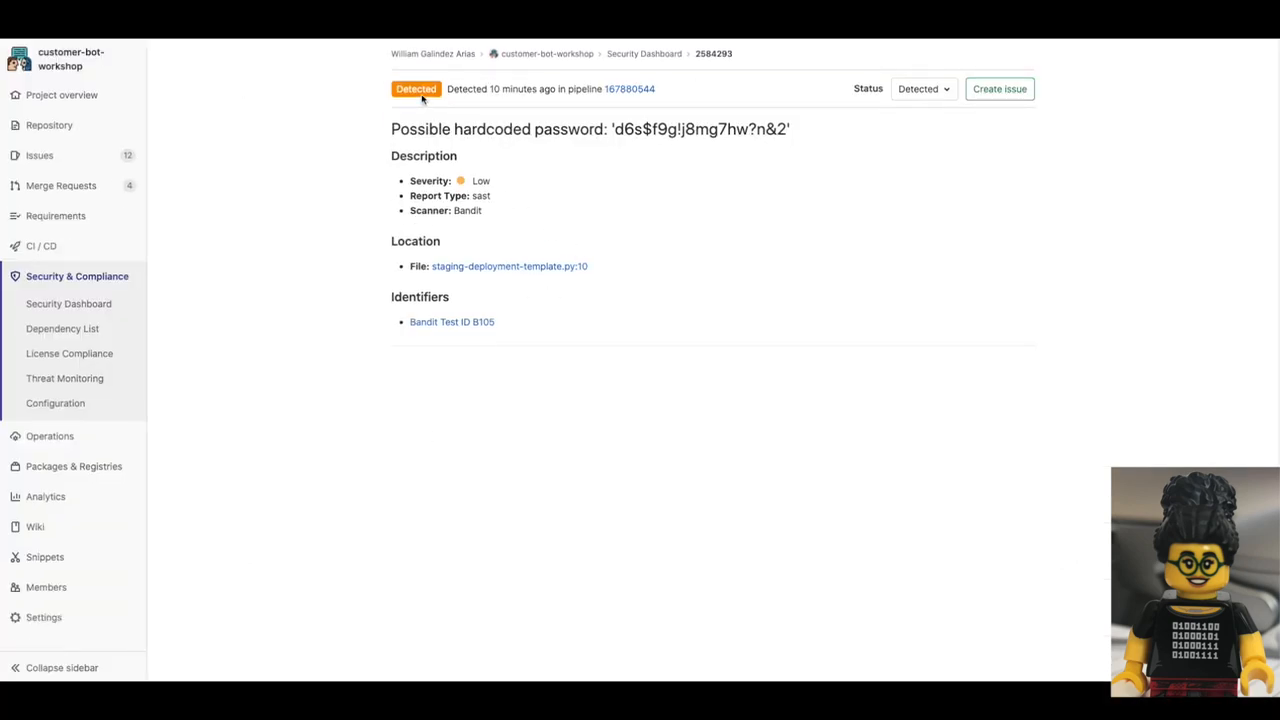
pyautogui.moveTo(504, 268)
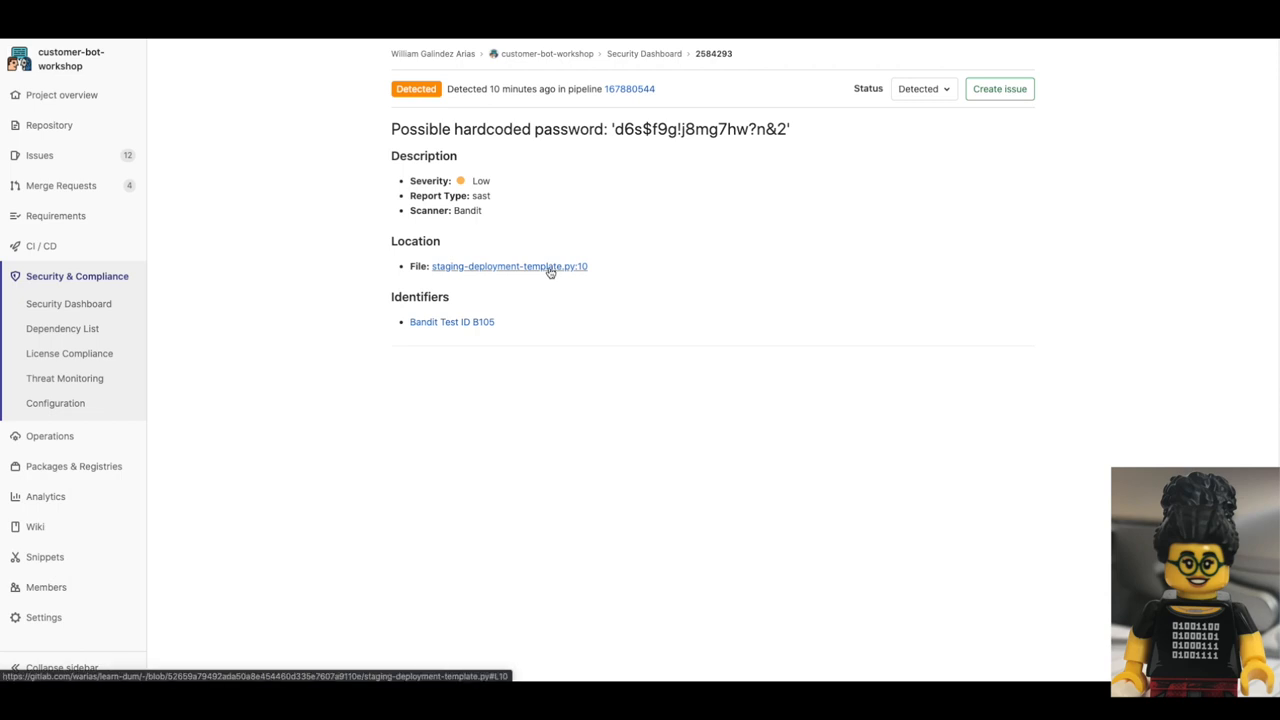
pyautogui.click(508, 266)
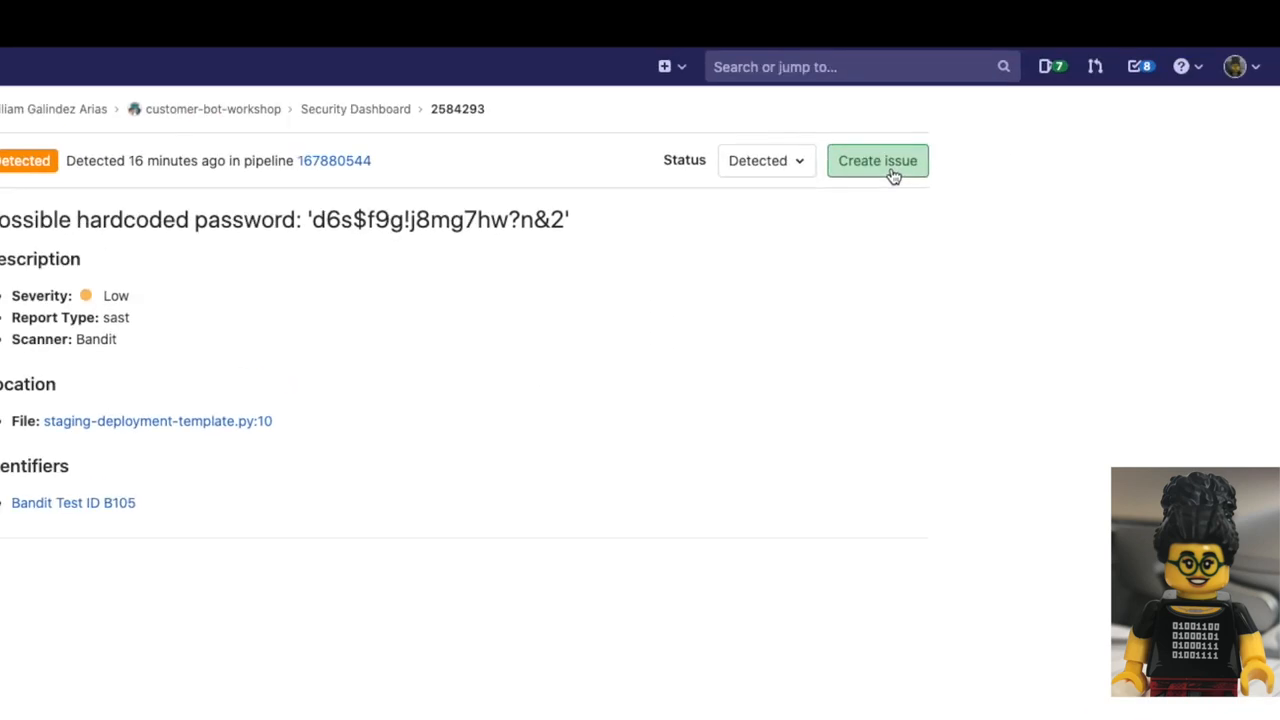
# - Create a confidential issue for the hardcoded password, then reach the wiki's SAST Report 644249146 page
pyautogui.click(876, 160)
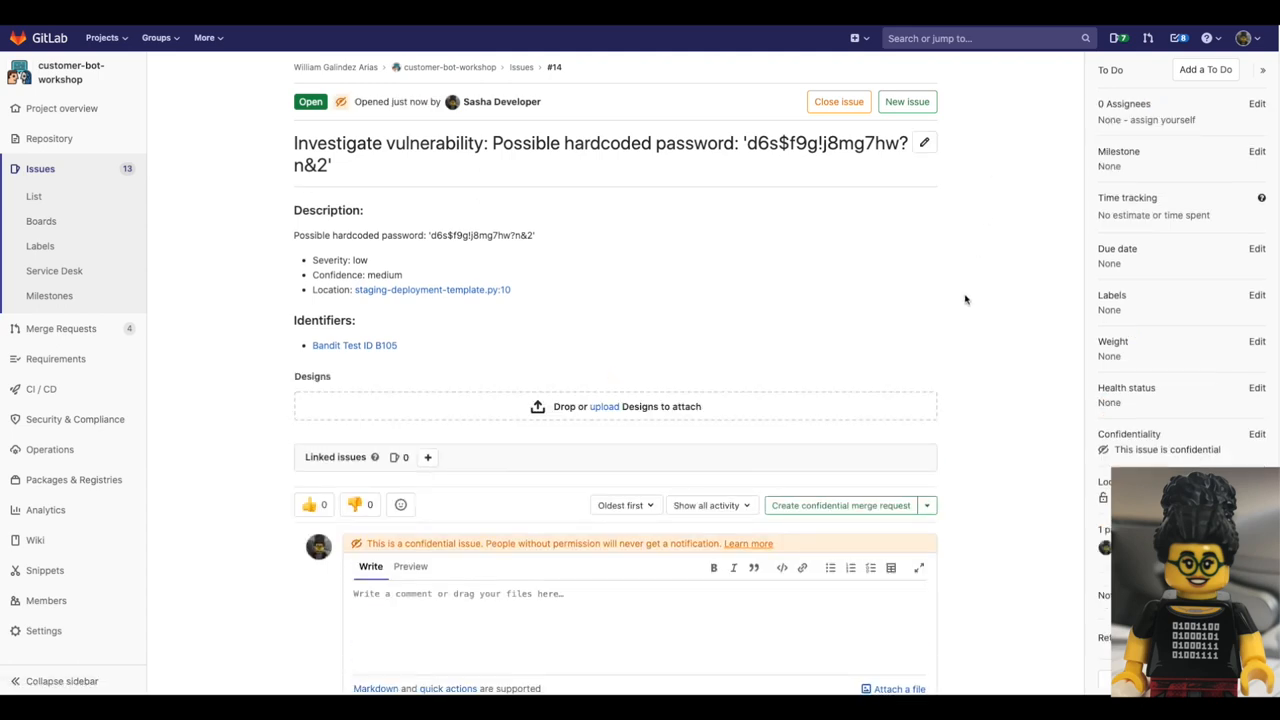
pyautogui.scroll(-3)
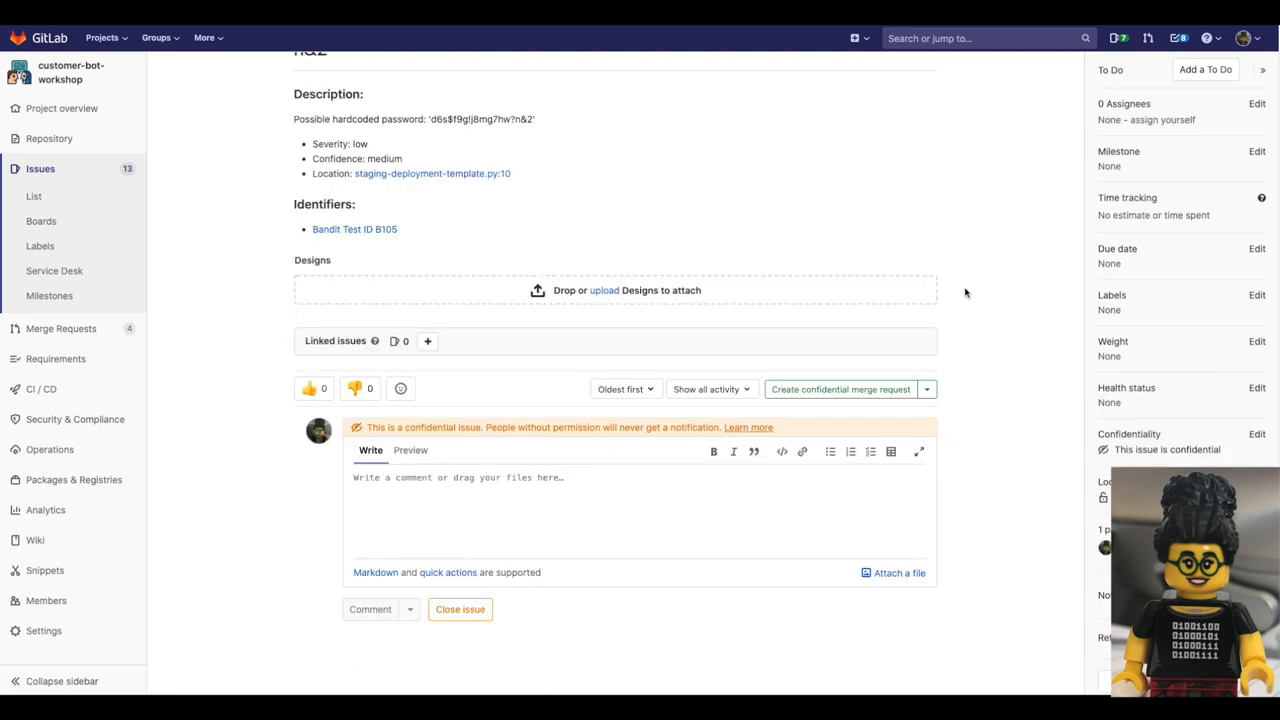
pyautogui.click(62, 108)
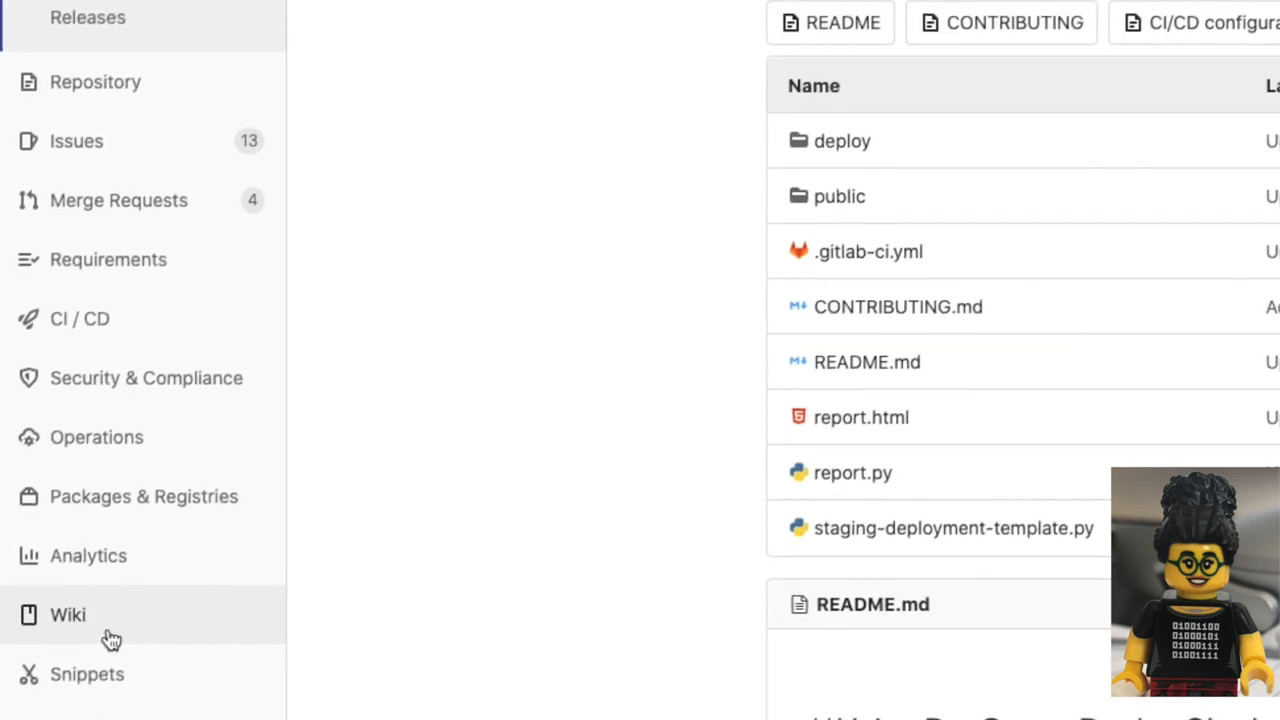
pyautogui.click(68, 614)
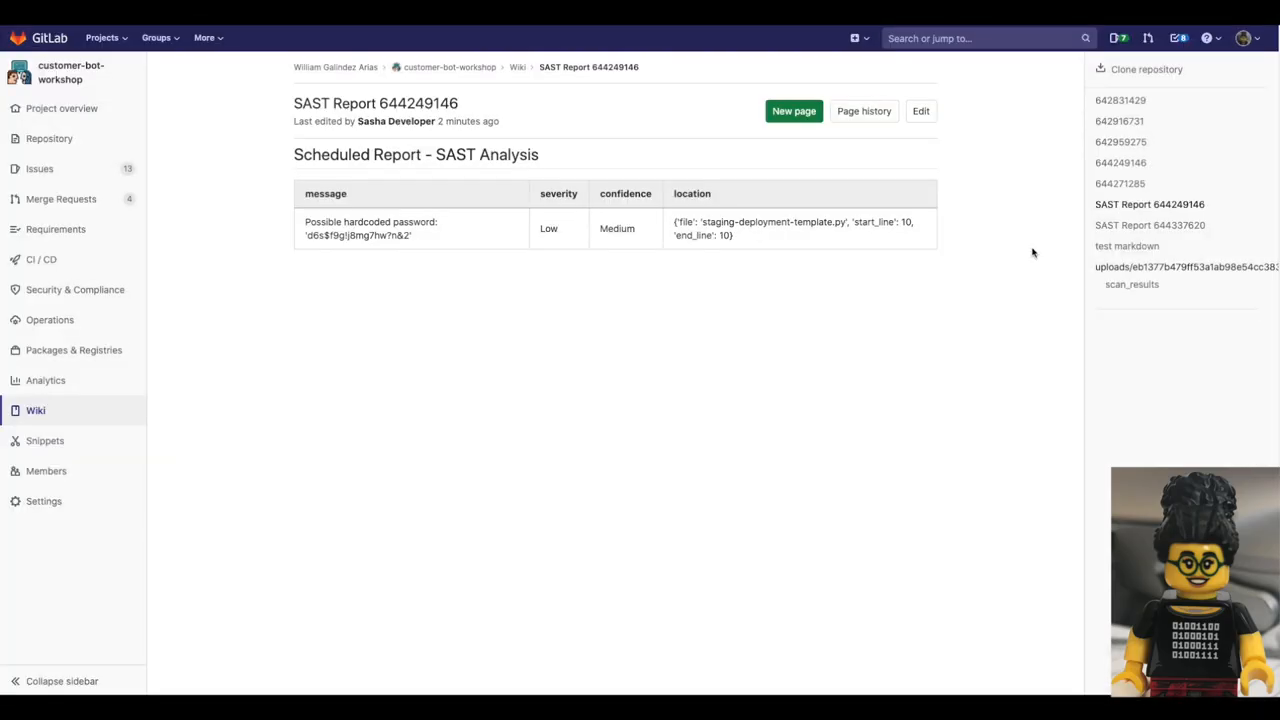